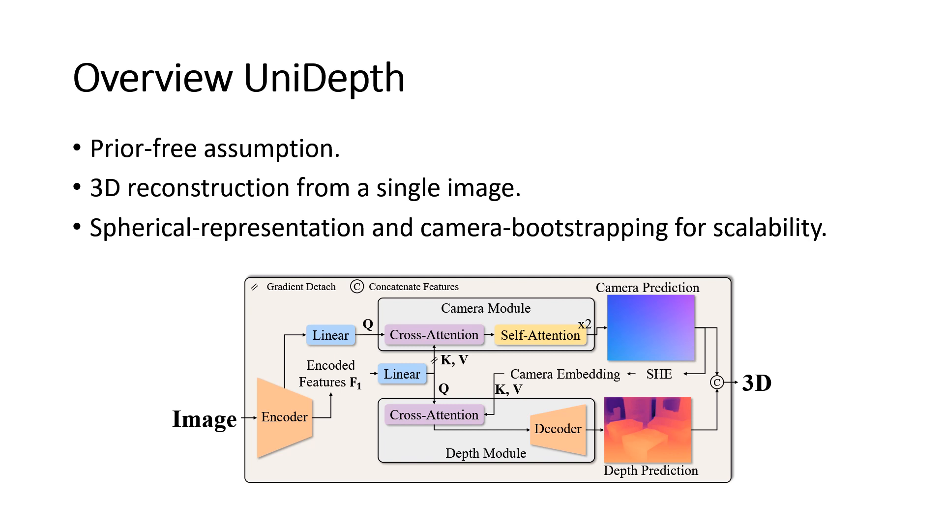
Advance from the UniDepth overview to the Monocular limitation slide's Appearance point.
key(right)
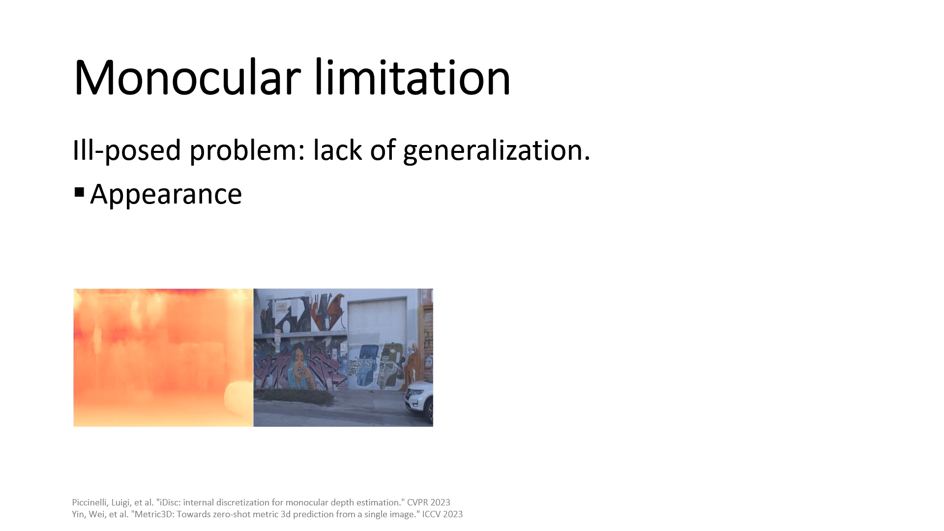
Reveal the Geometric point with chair photos, then advance to the Ambiguity solutions slide.
key(right)
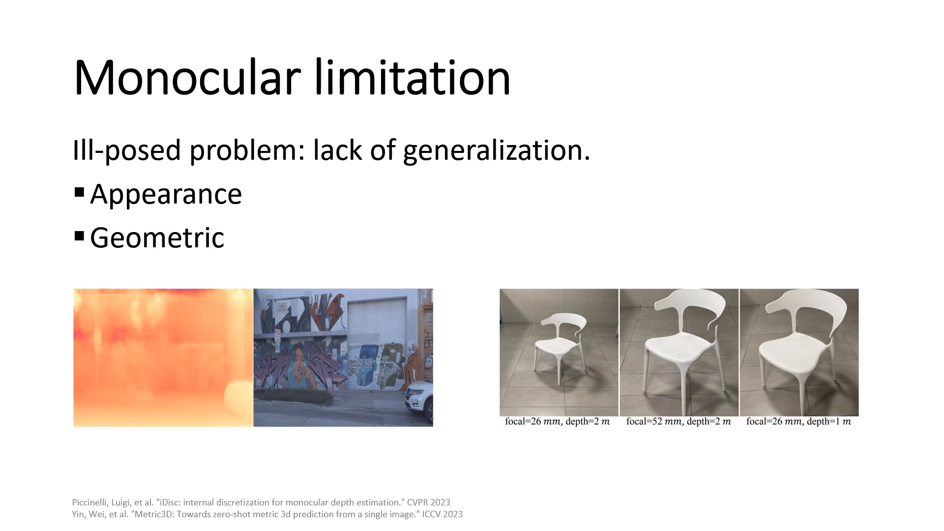
key(Right)
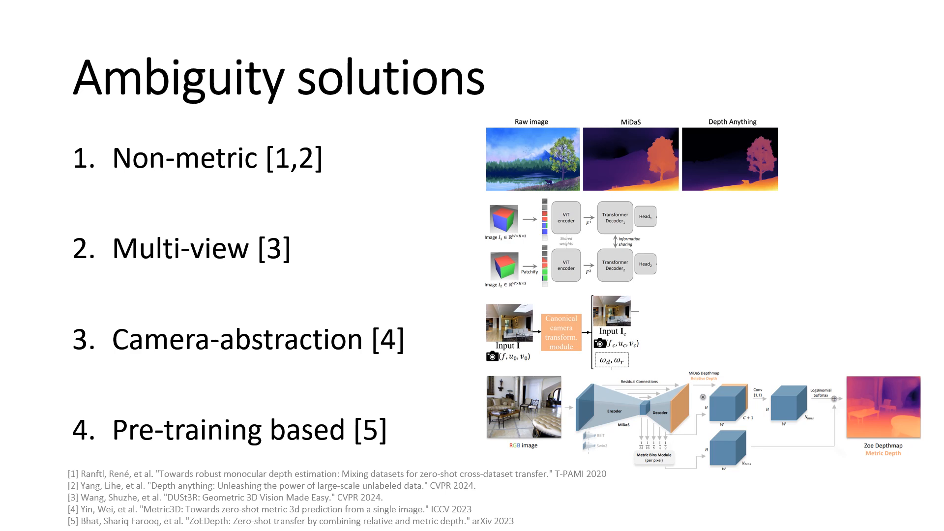
Advance to the Our approach slide listing pseudo-spherical representation, invariance and bootstrapping.
key(Right)
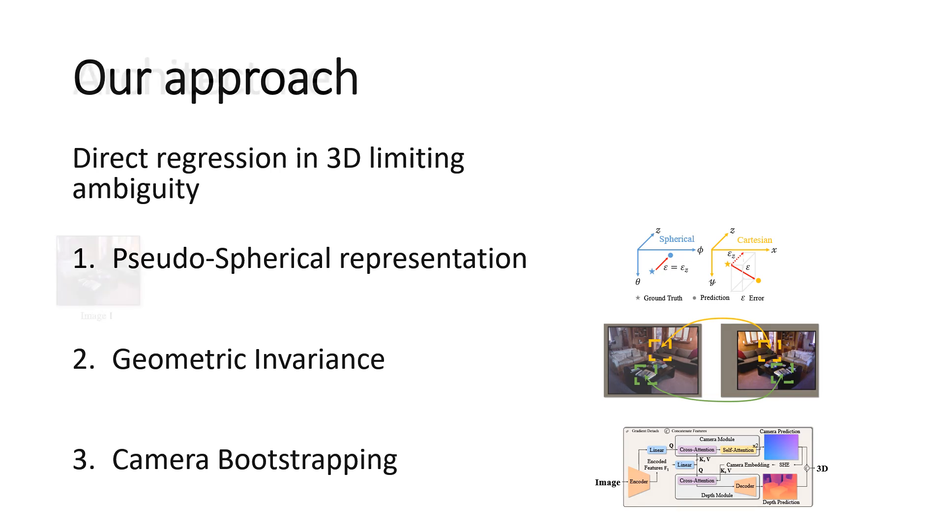
Advance through the Architecture diagram slide to the Quantitative results slide.
key(right)
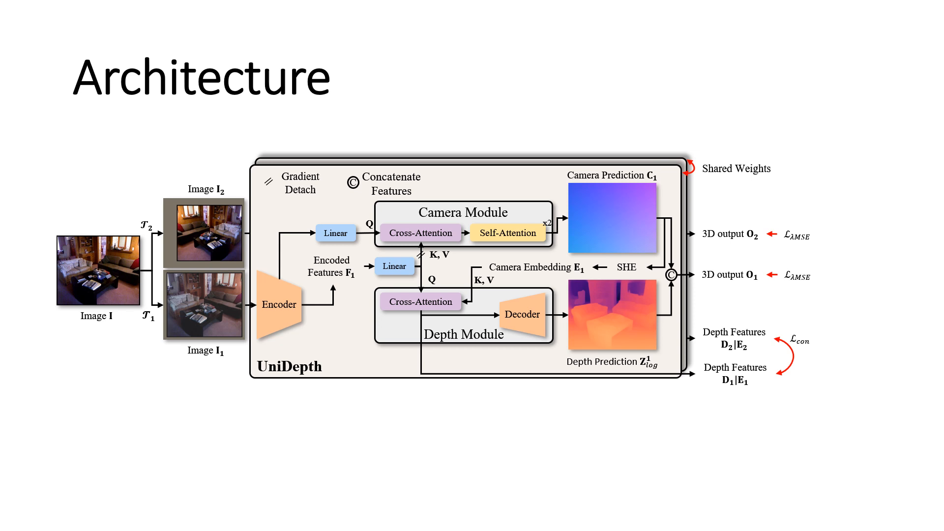
key(Right)
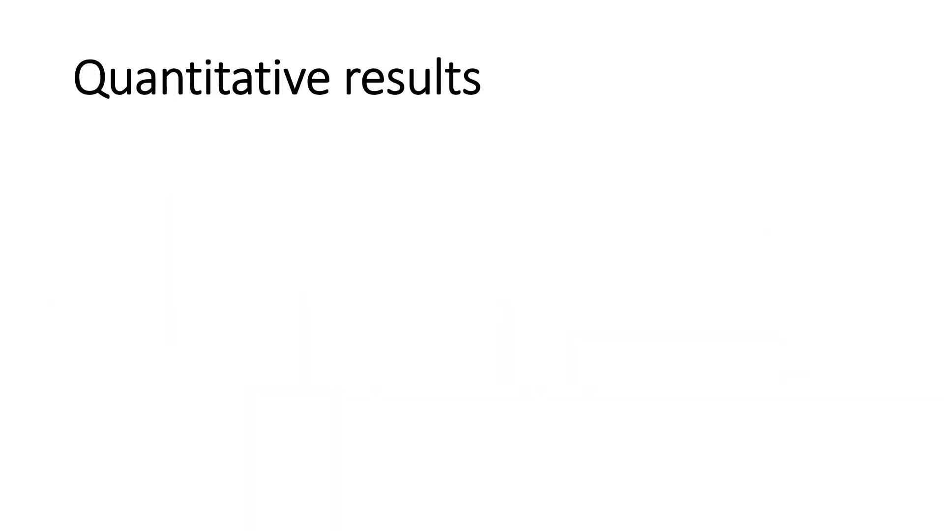